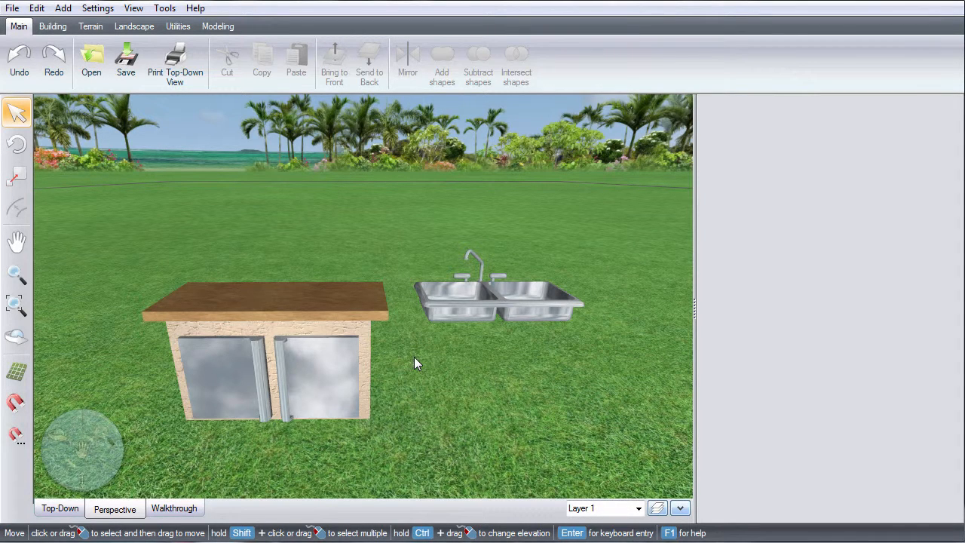
- Move the double sink onto the outdoor kitchen cabinet's countertop
left_click(498, 294)
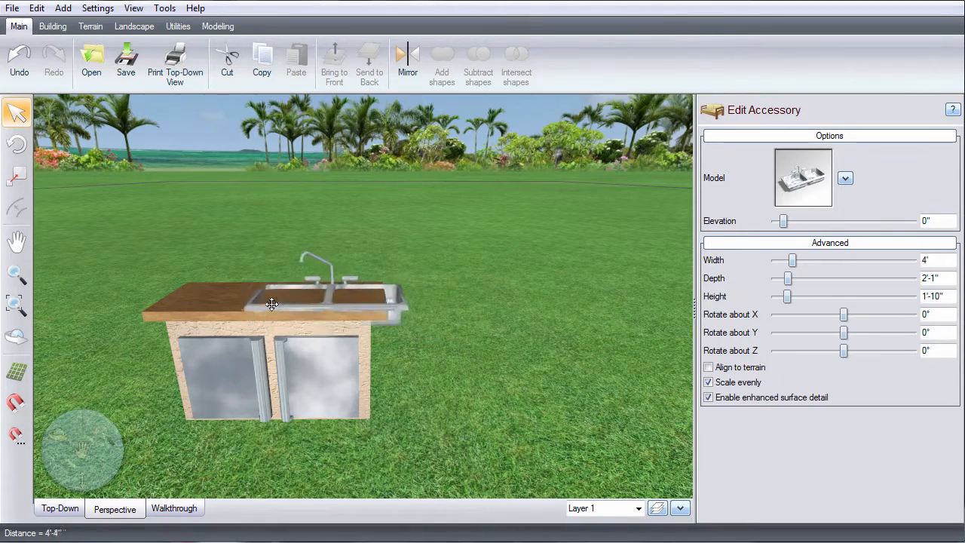
left_click(272, 304)
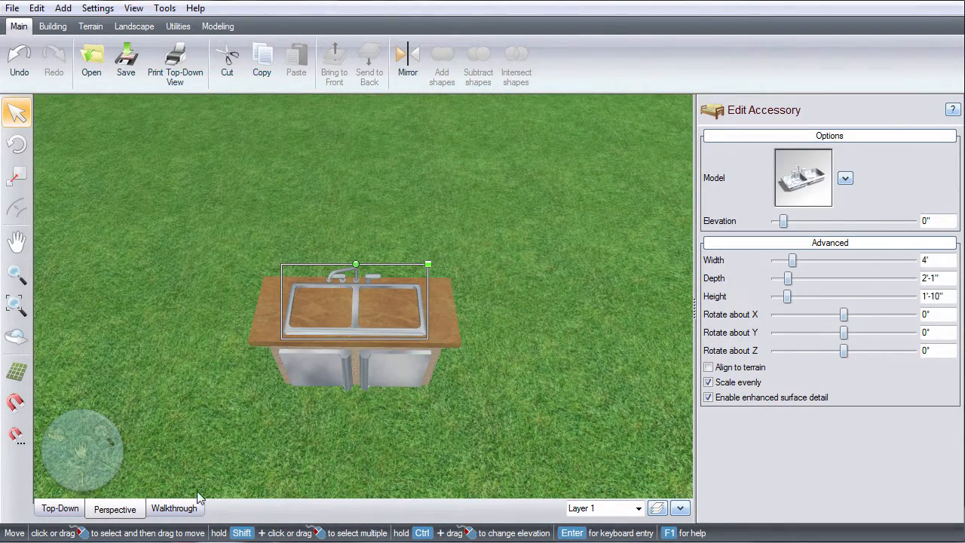
- Switch to Top-Down view and begin a Box model from the Modeling tools over the countertop
left_click(60, 507)
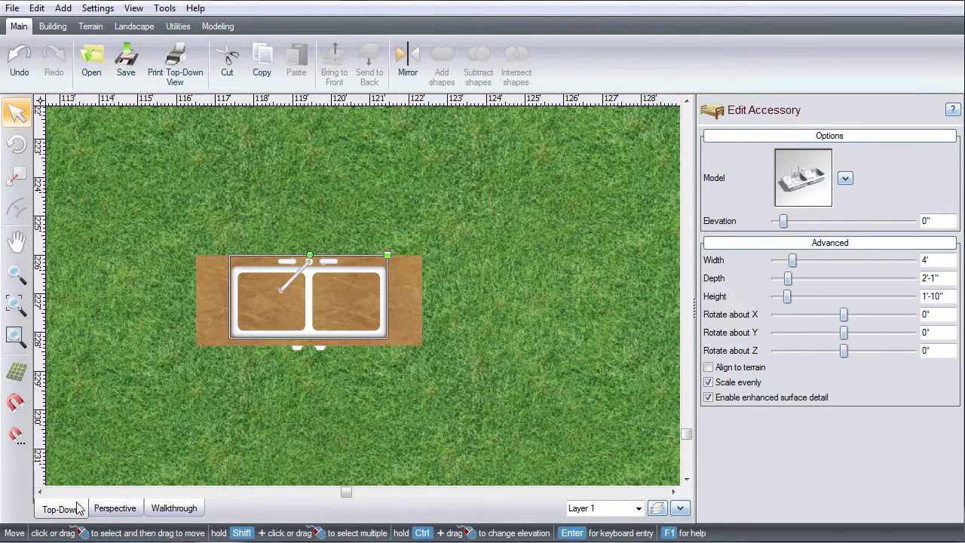
left_click(217, 25)
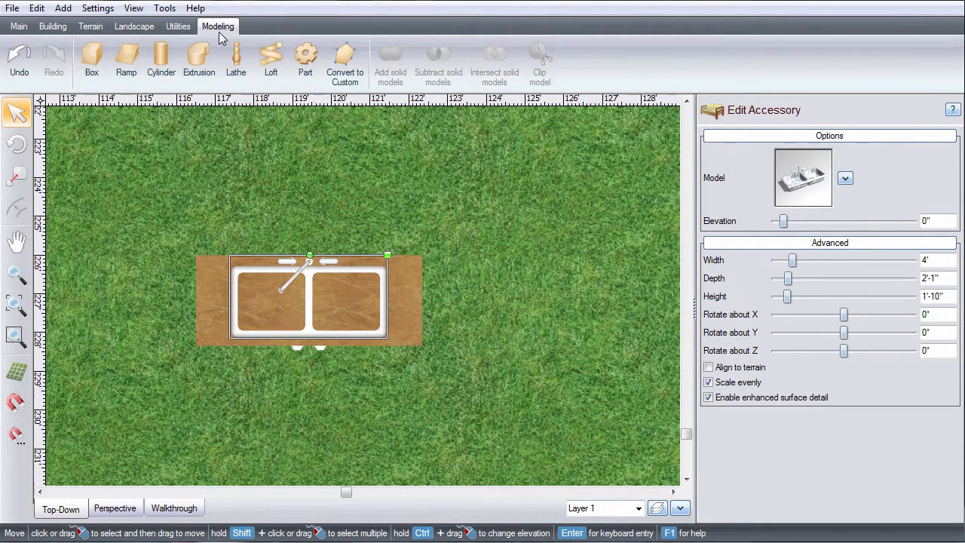
left_click(90, 61)
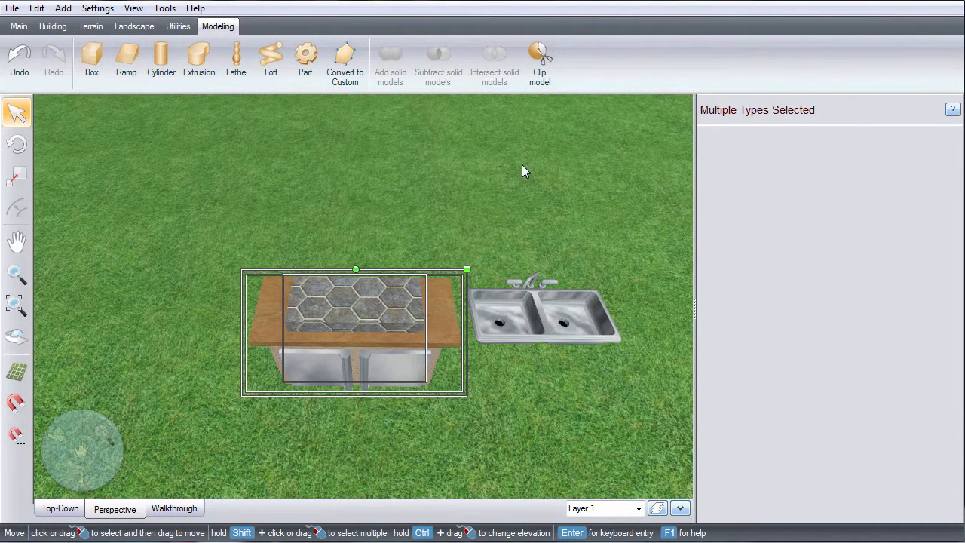
mouse_move(540, 60)
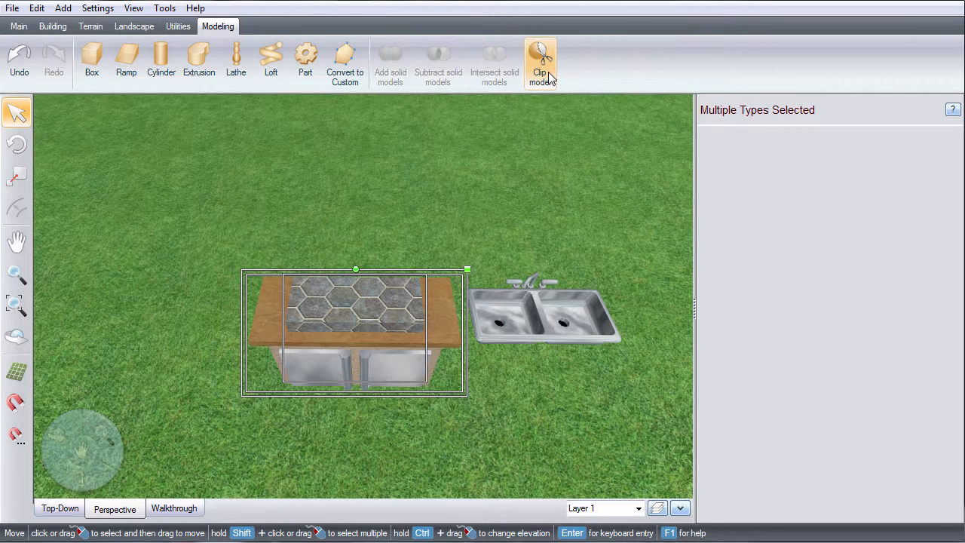
mouse_move(385, 255)
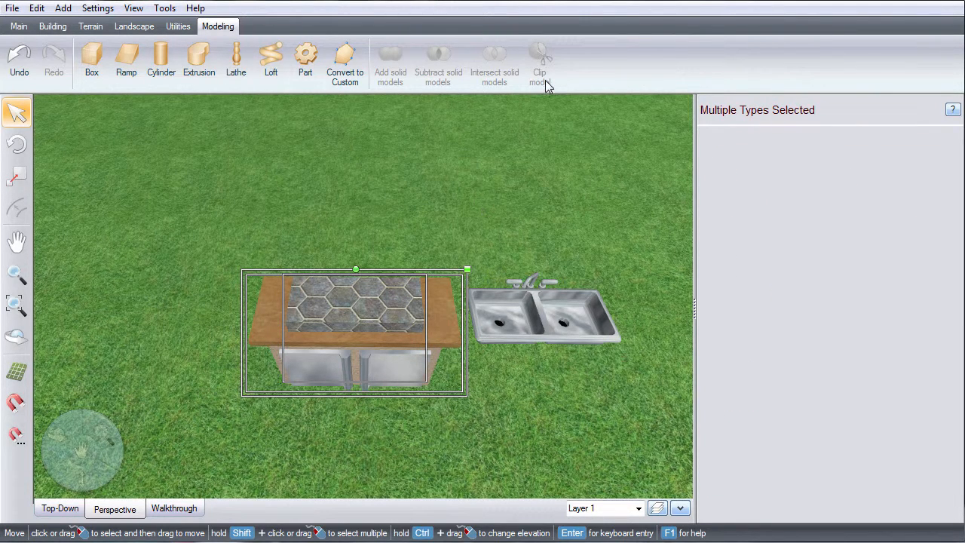
mouse_move(296, 308)
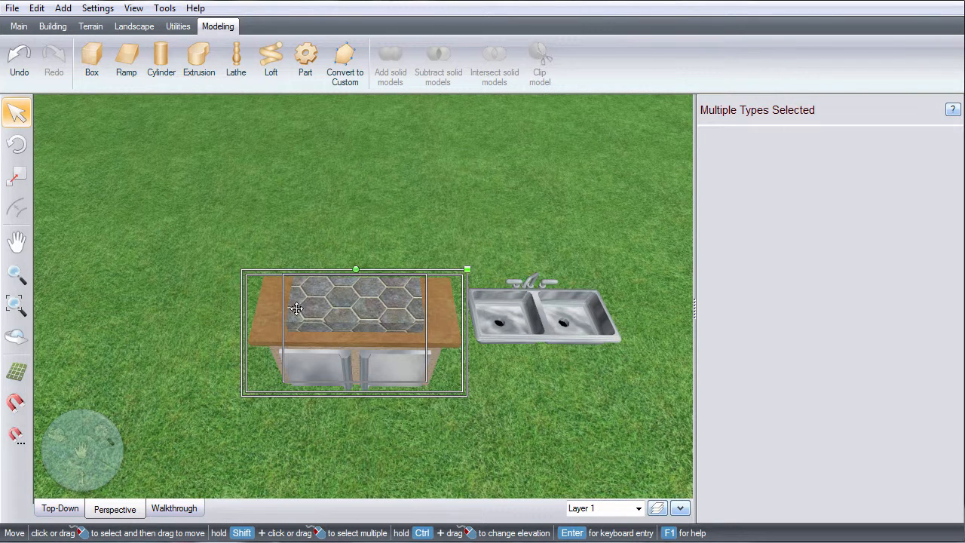